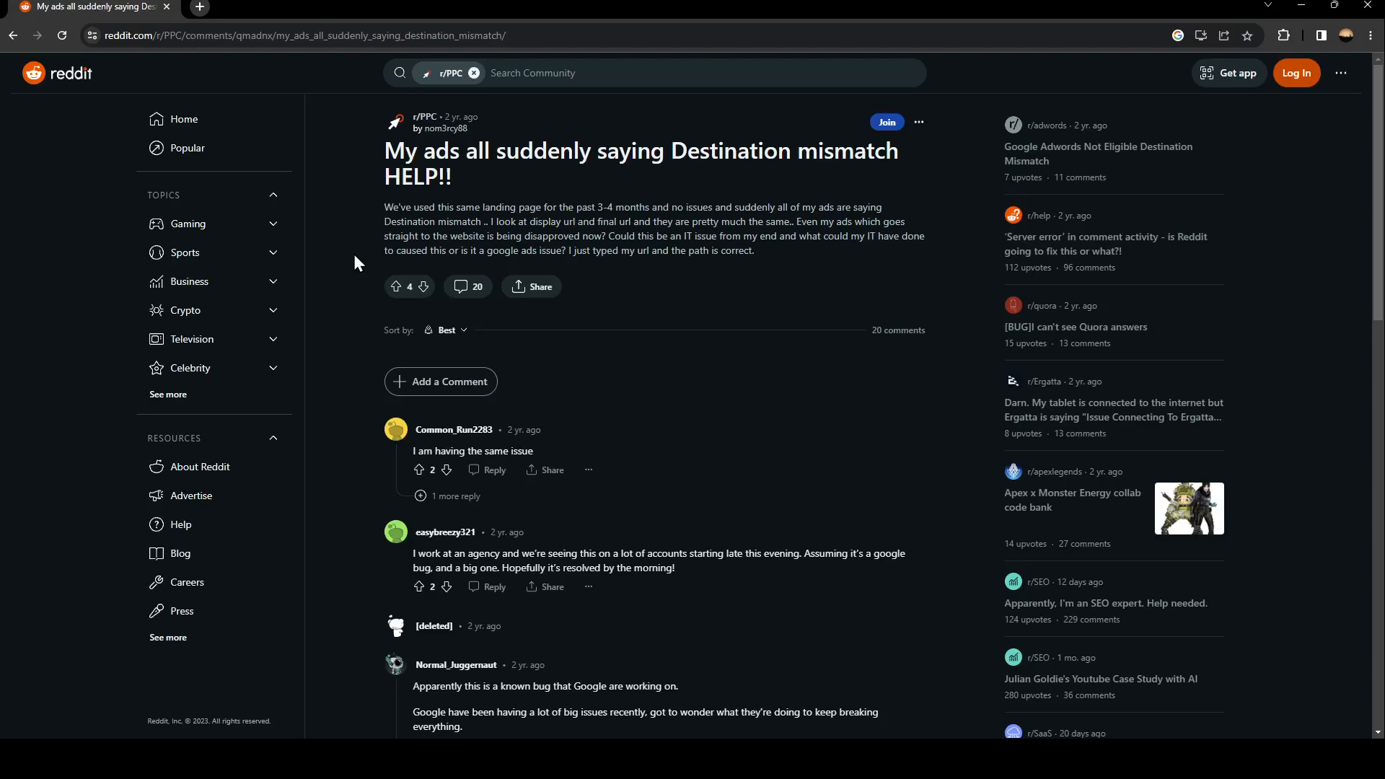
pyautogui.moveTo(376, 680)
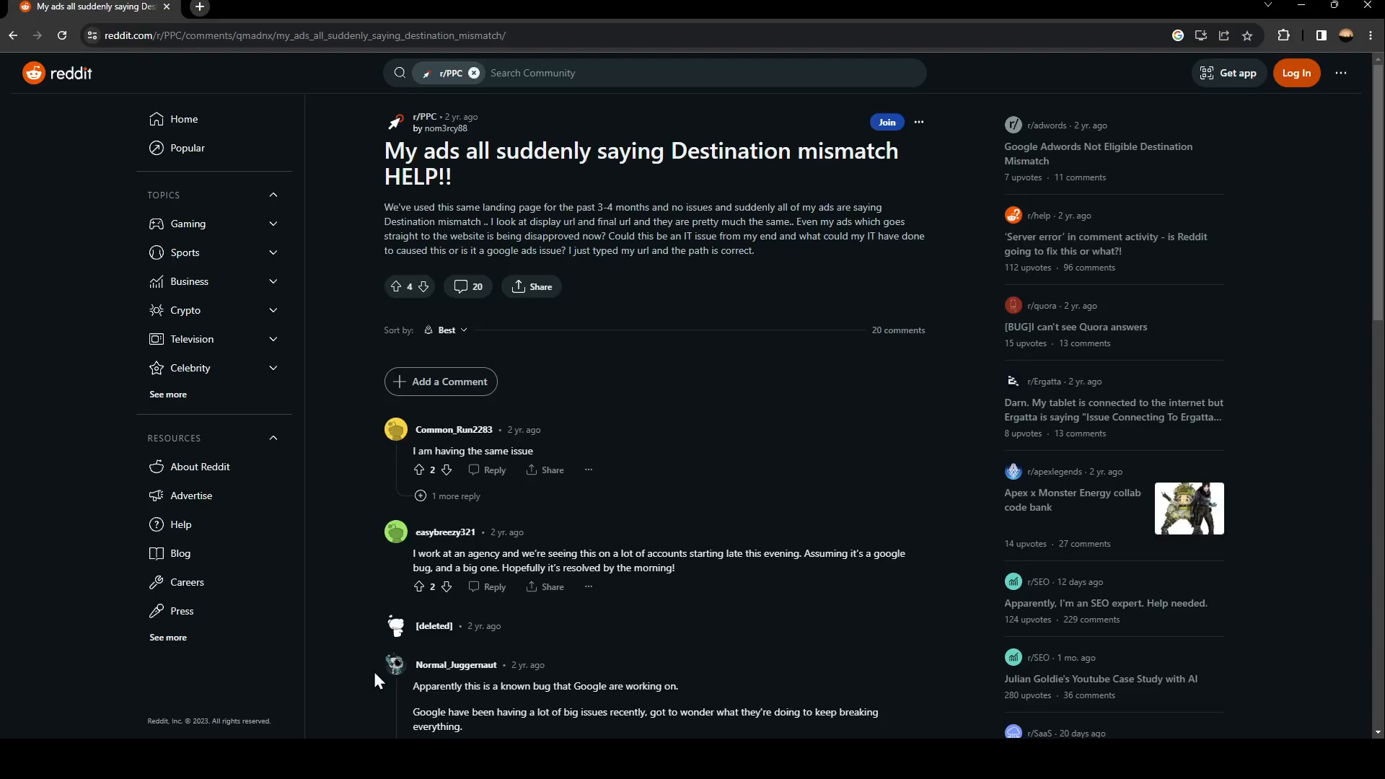
pyautogui.moveTo(400, 600)
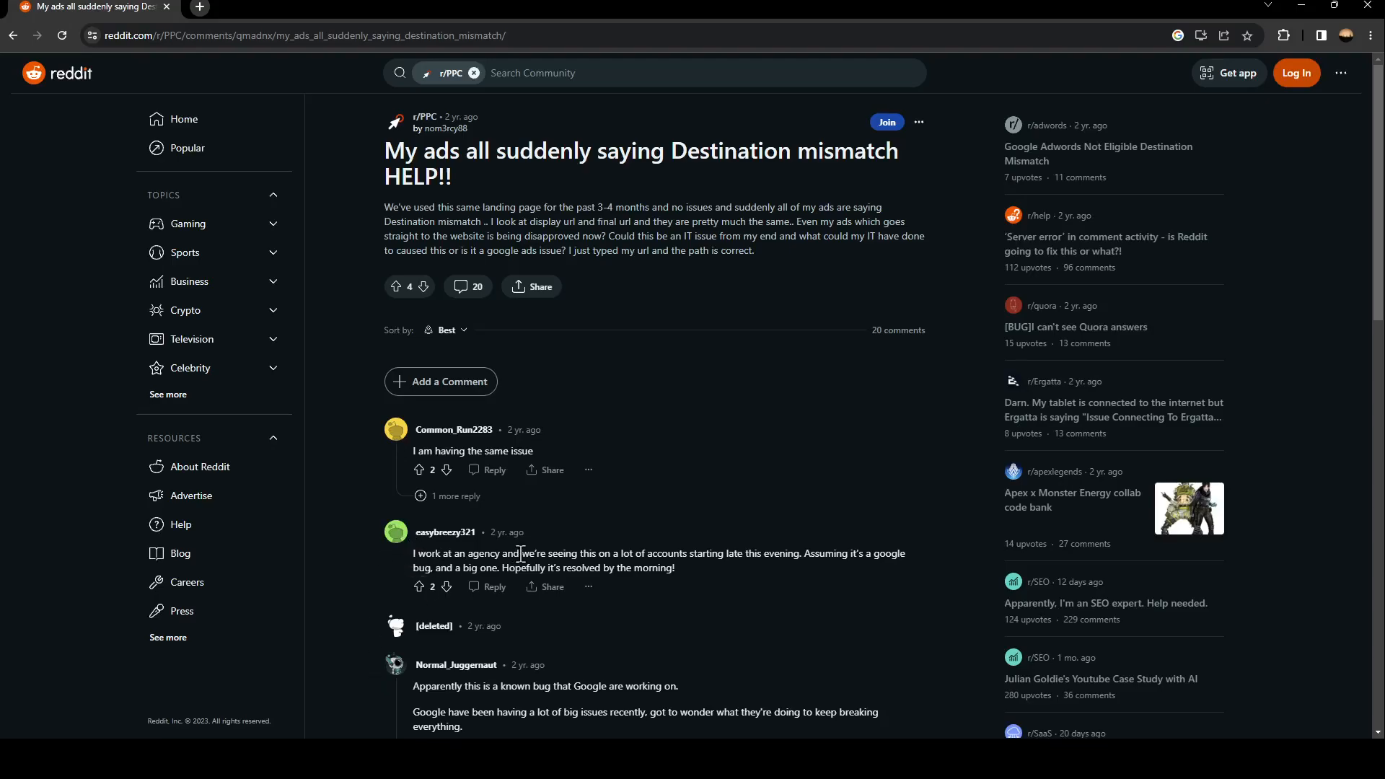
pyautogui.moveTo(746, 514)
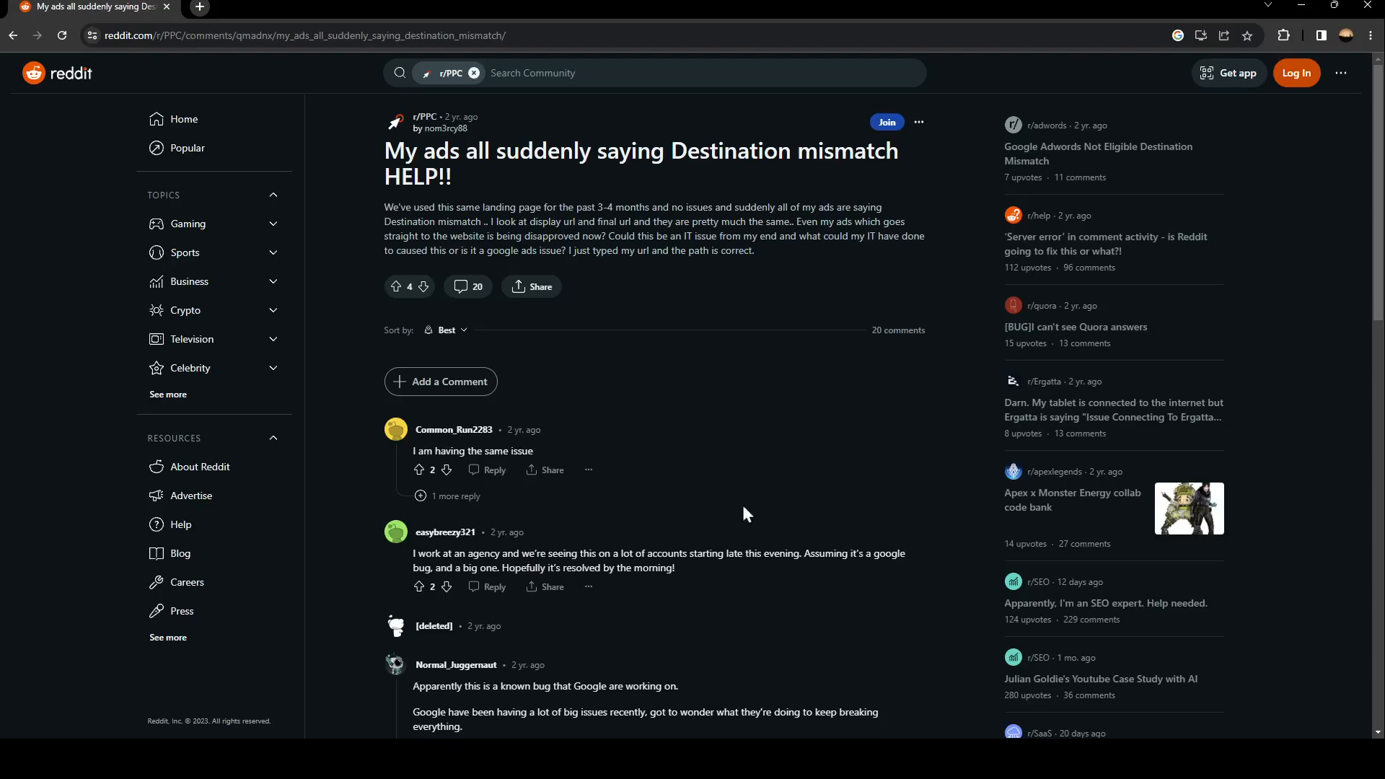
pyautogui.moveTo(746, 390)
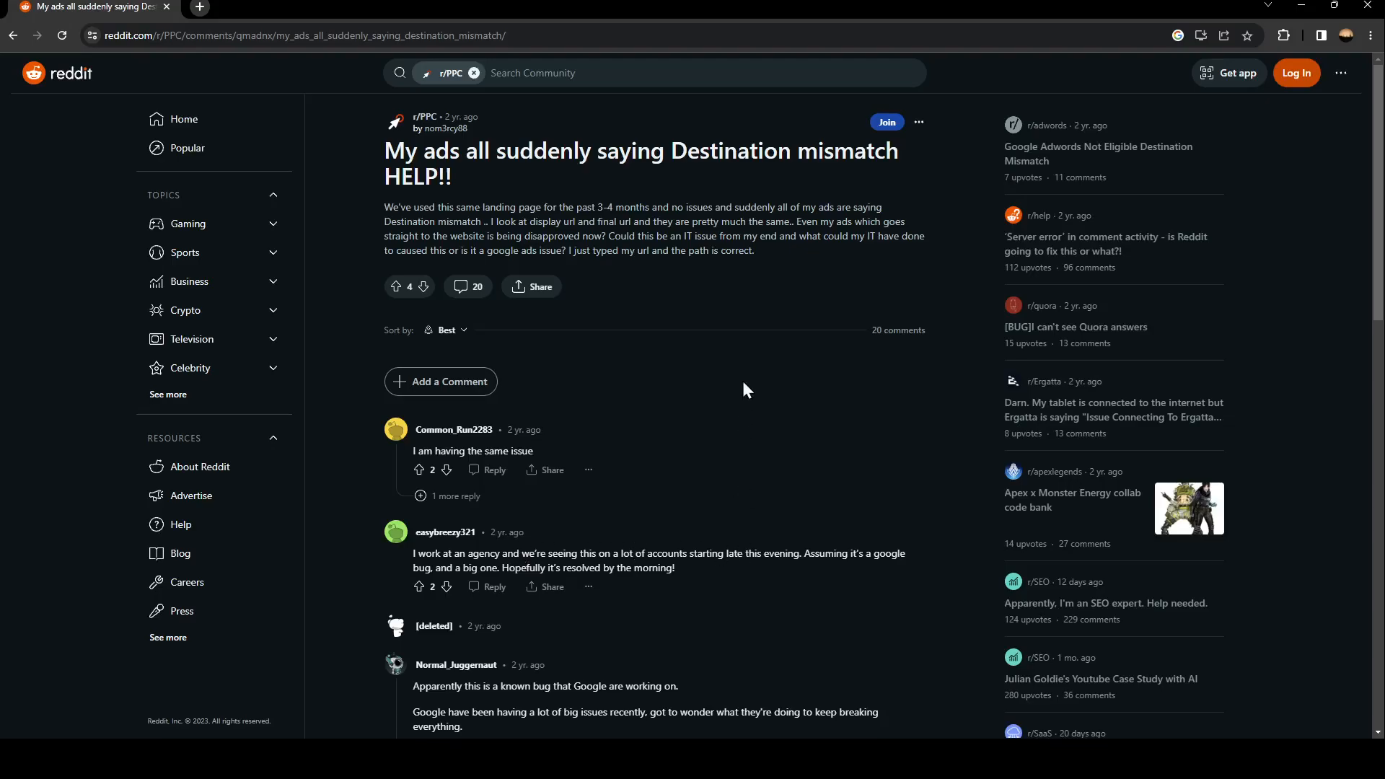
# - Scroll down the thread past the known-bug comment to the OP's reply about both domains
pyautogui.scroll(-3)
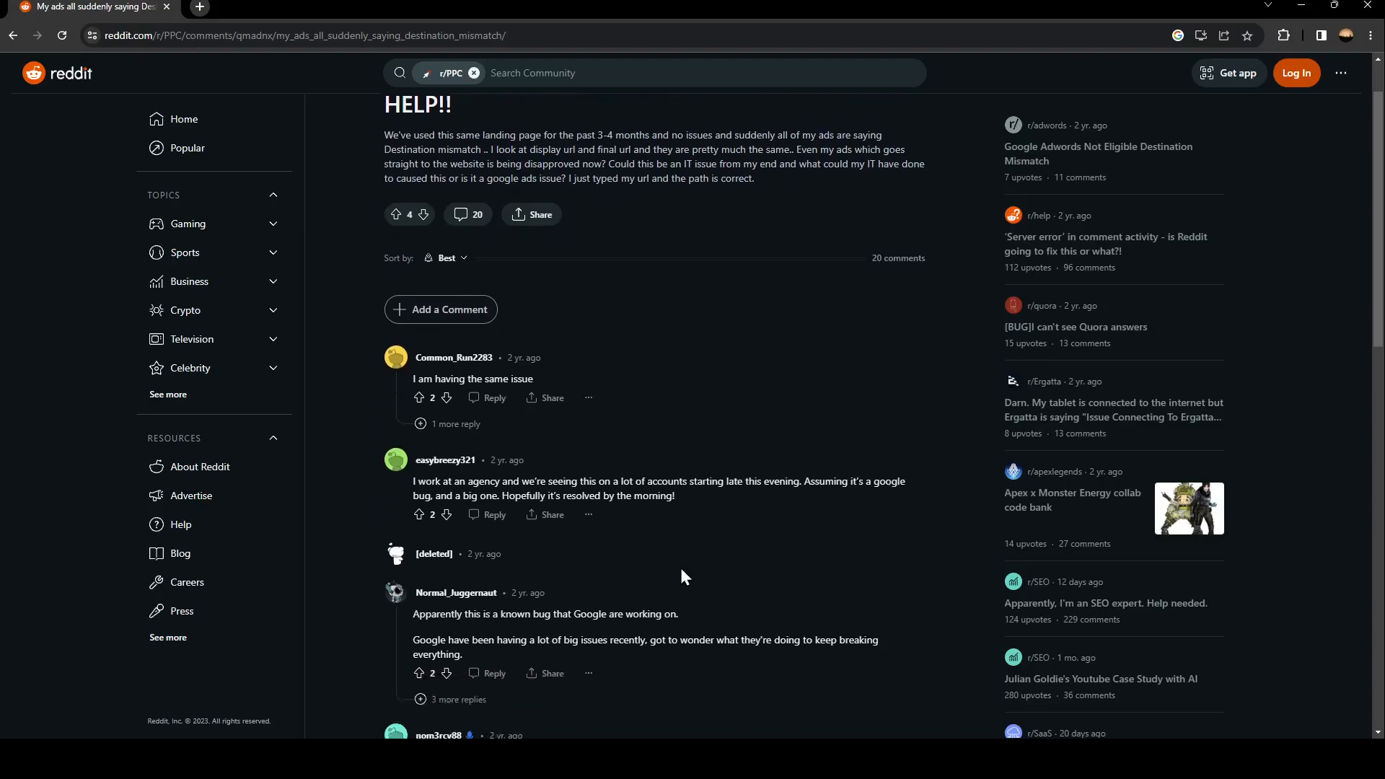
pyautogui.scroll(-3)
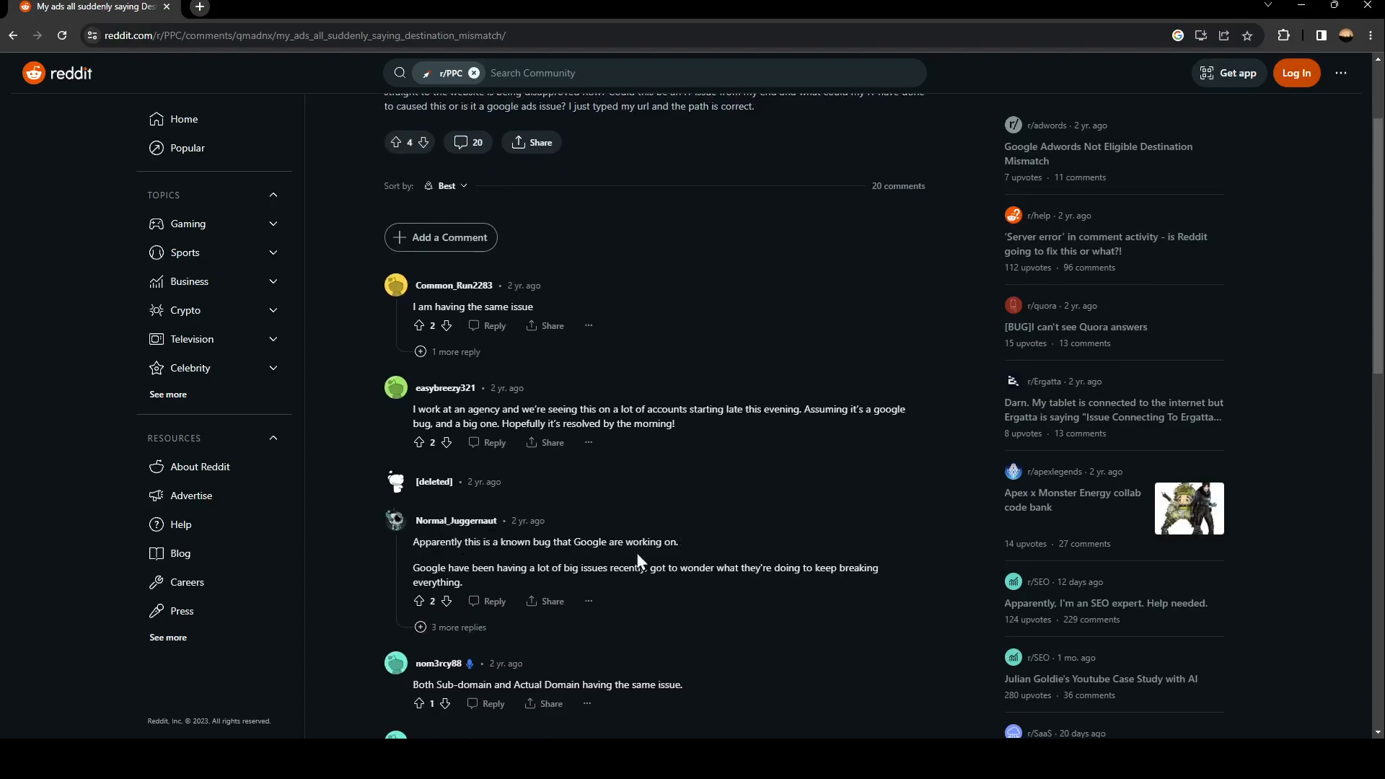
pyautogui.moveTo(665, 565)
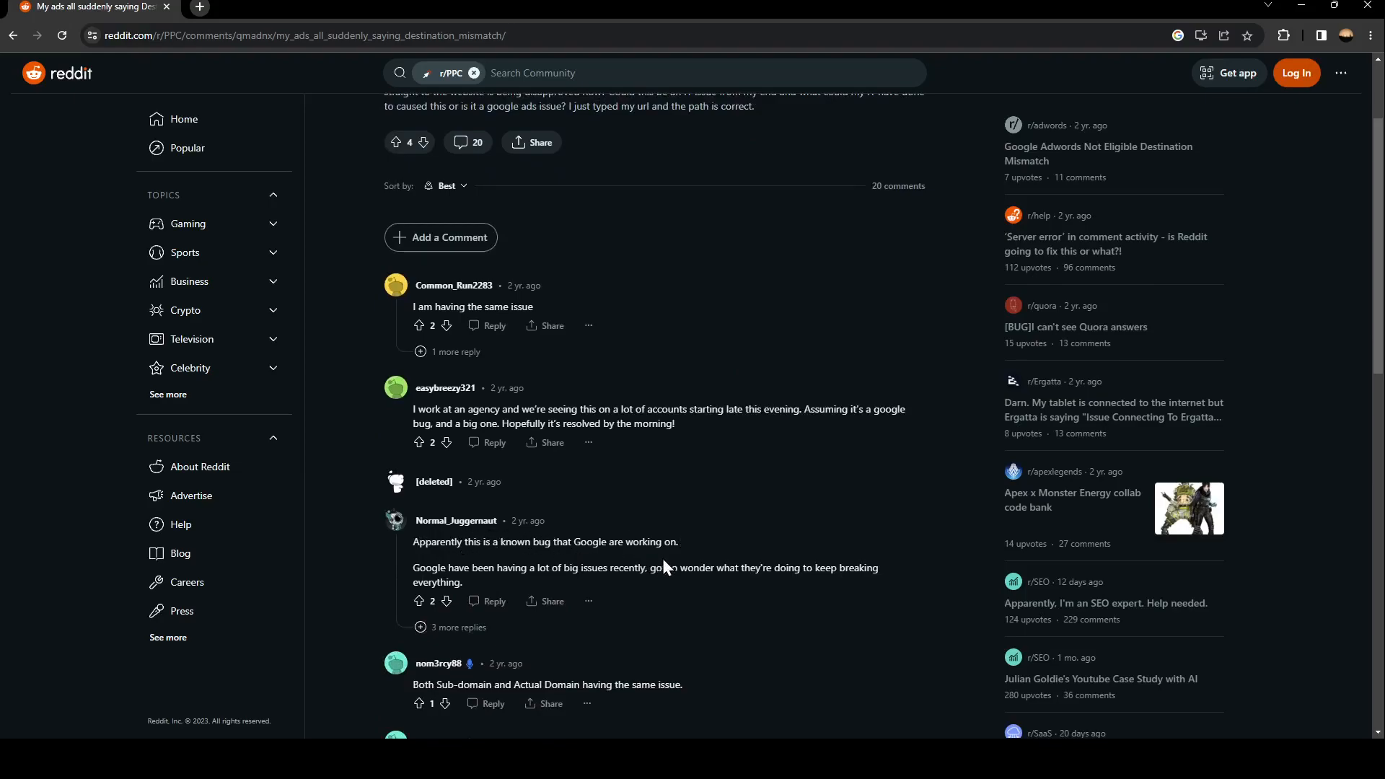
pyautogui.moveTo(594, 597)
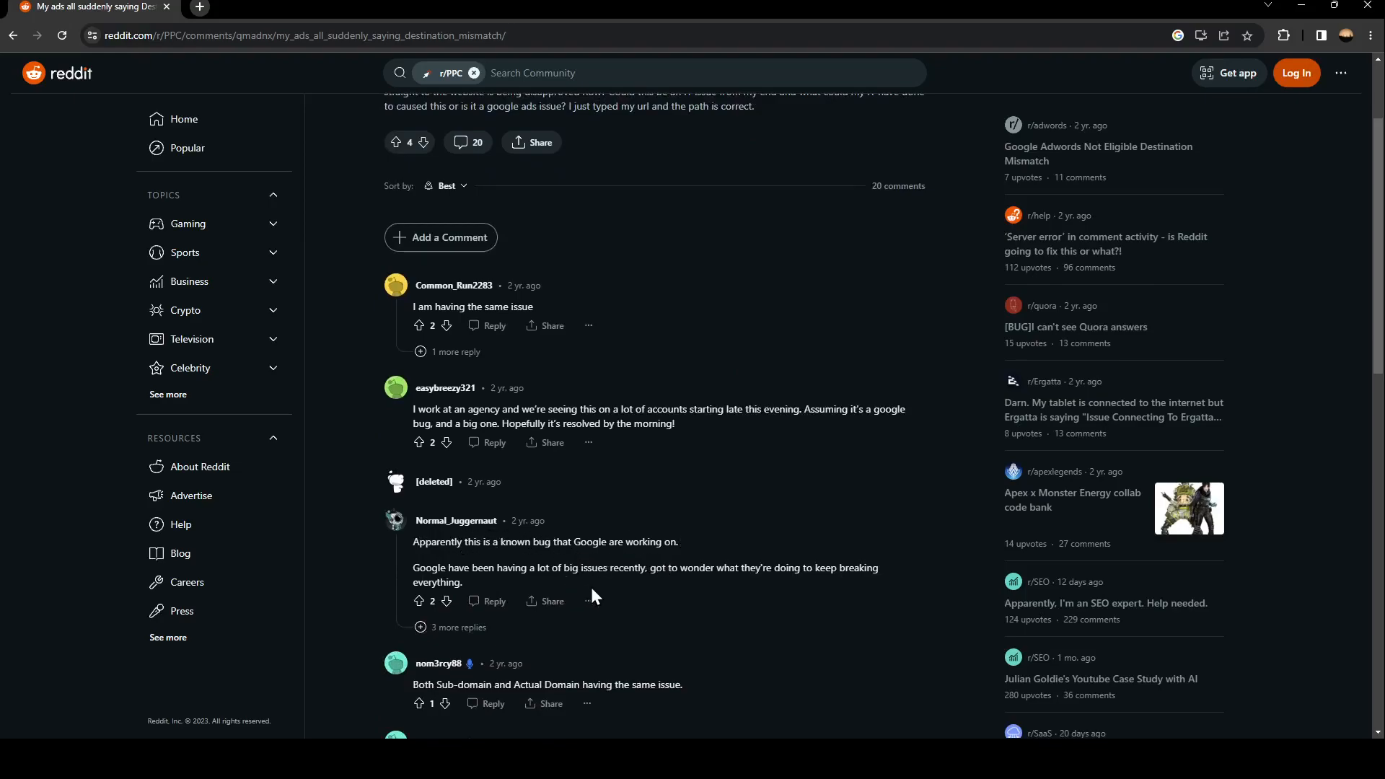
pyautogui.moveTo(689, 599)
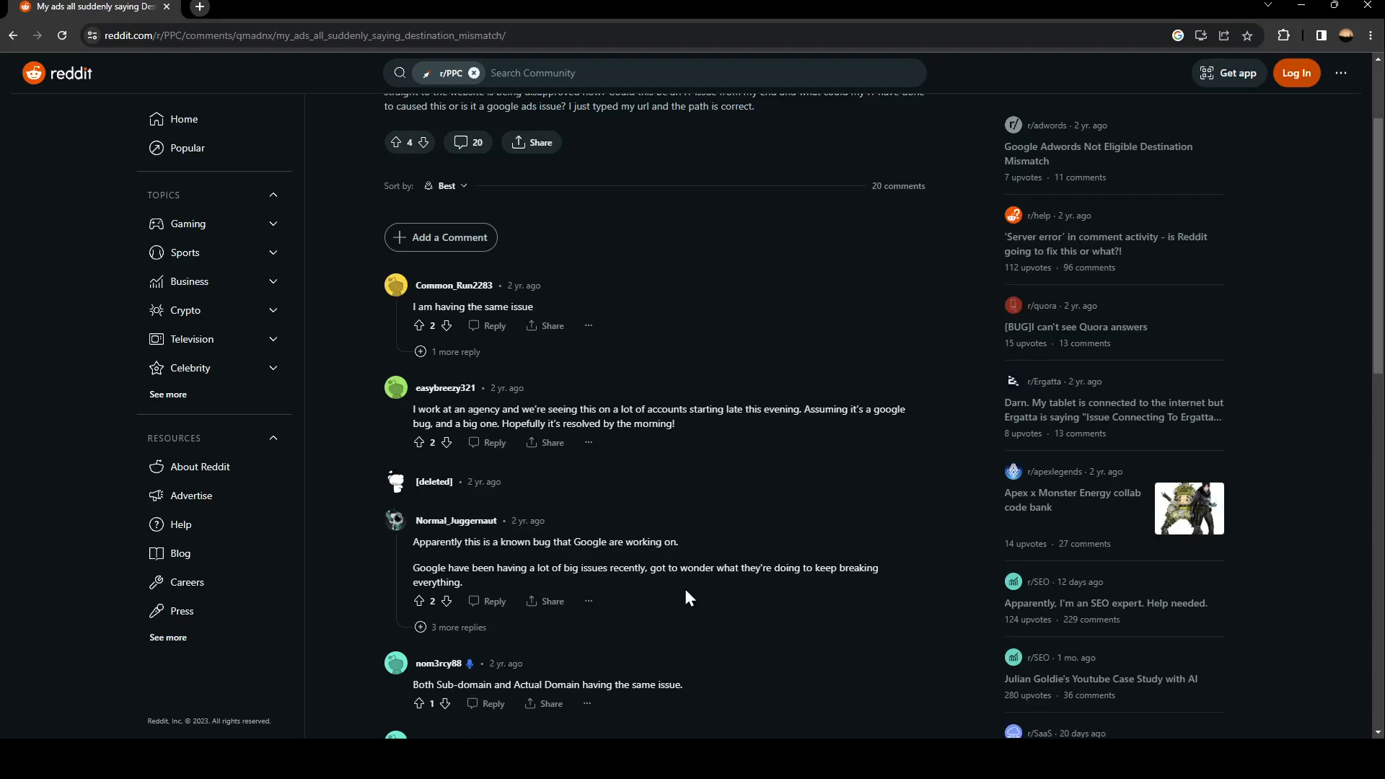
pyautogui.moveTo(945, 589)
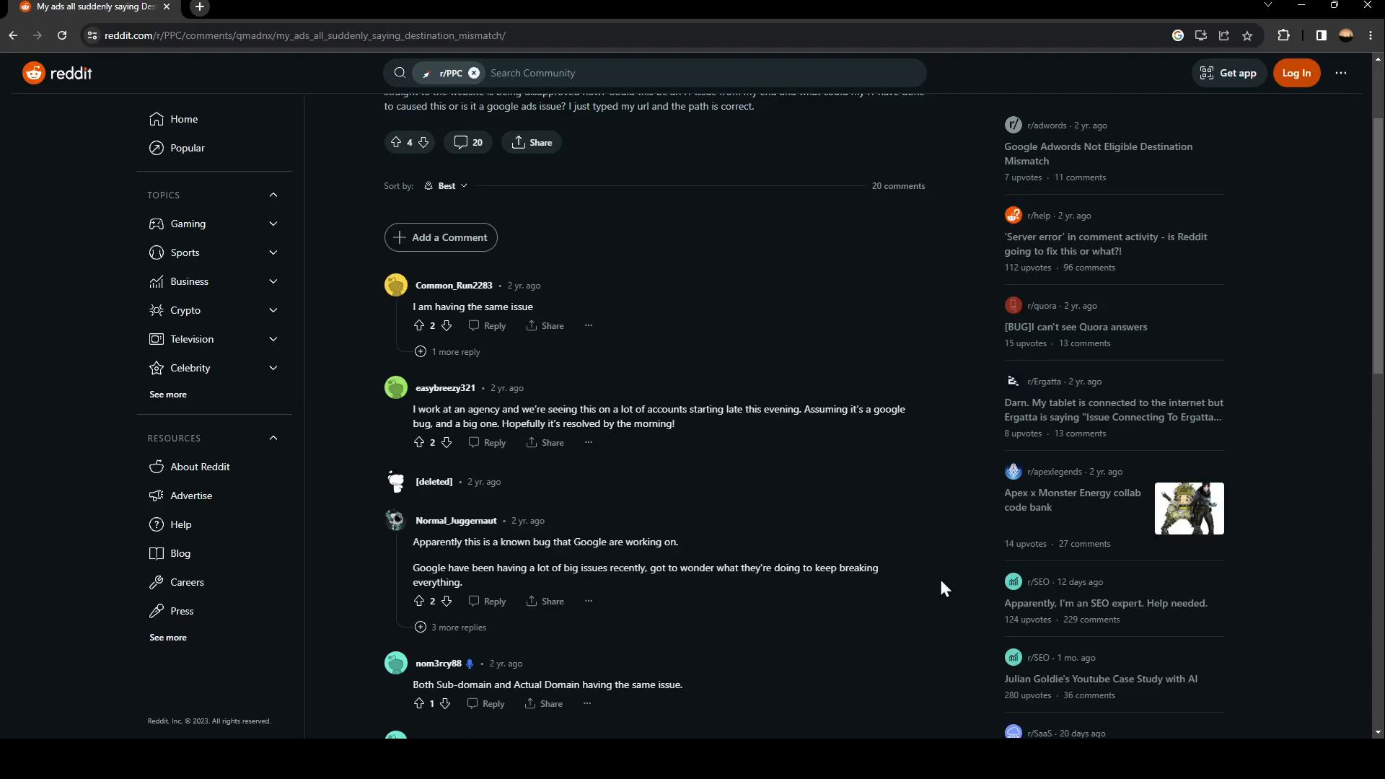
pyautogui.moveTo(898, 541)
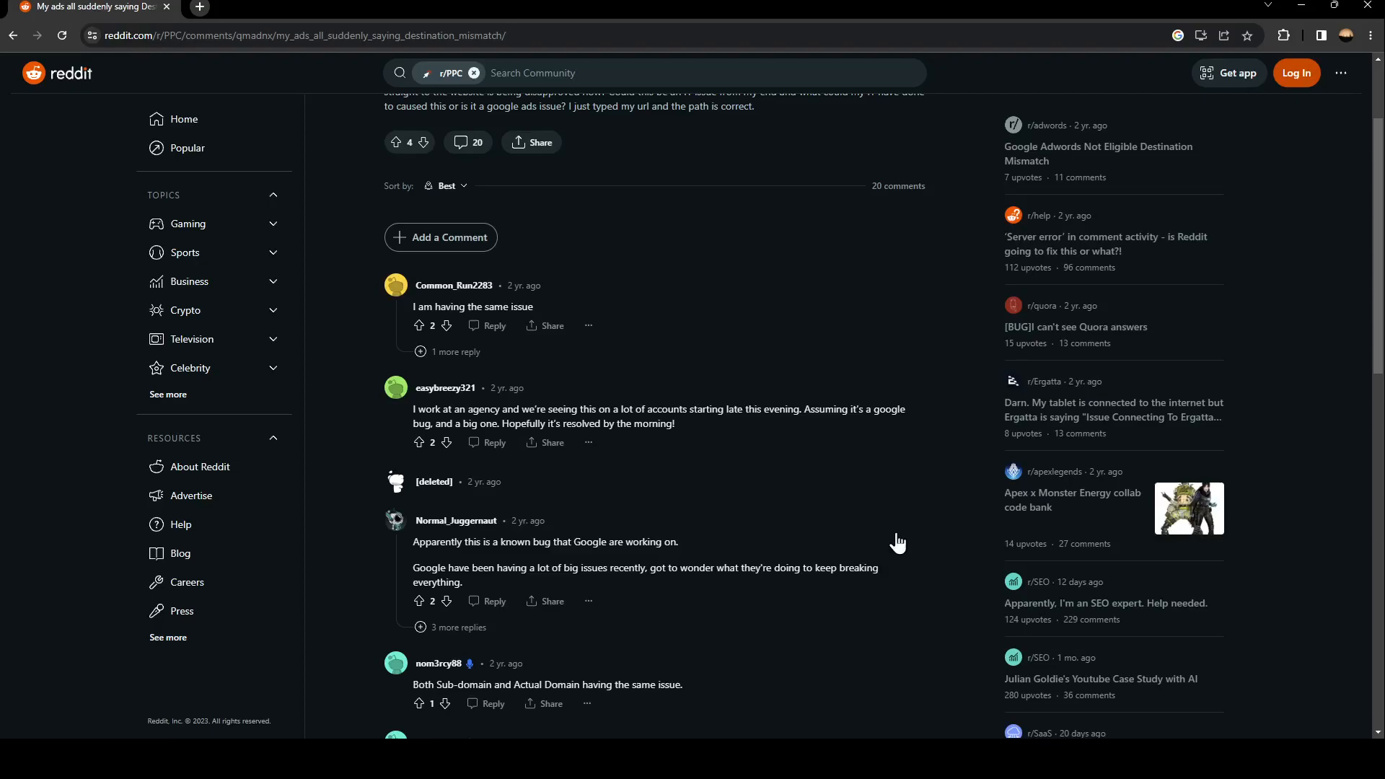
# - Scroll around the expanded replies asking for a link and citing a Google Ads rep
pyautogui.scroll(3)
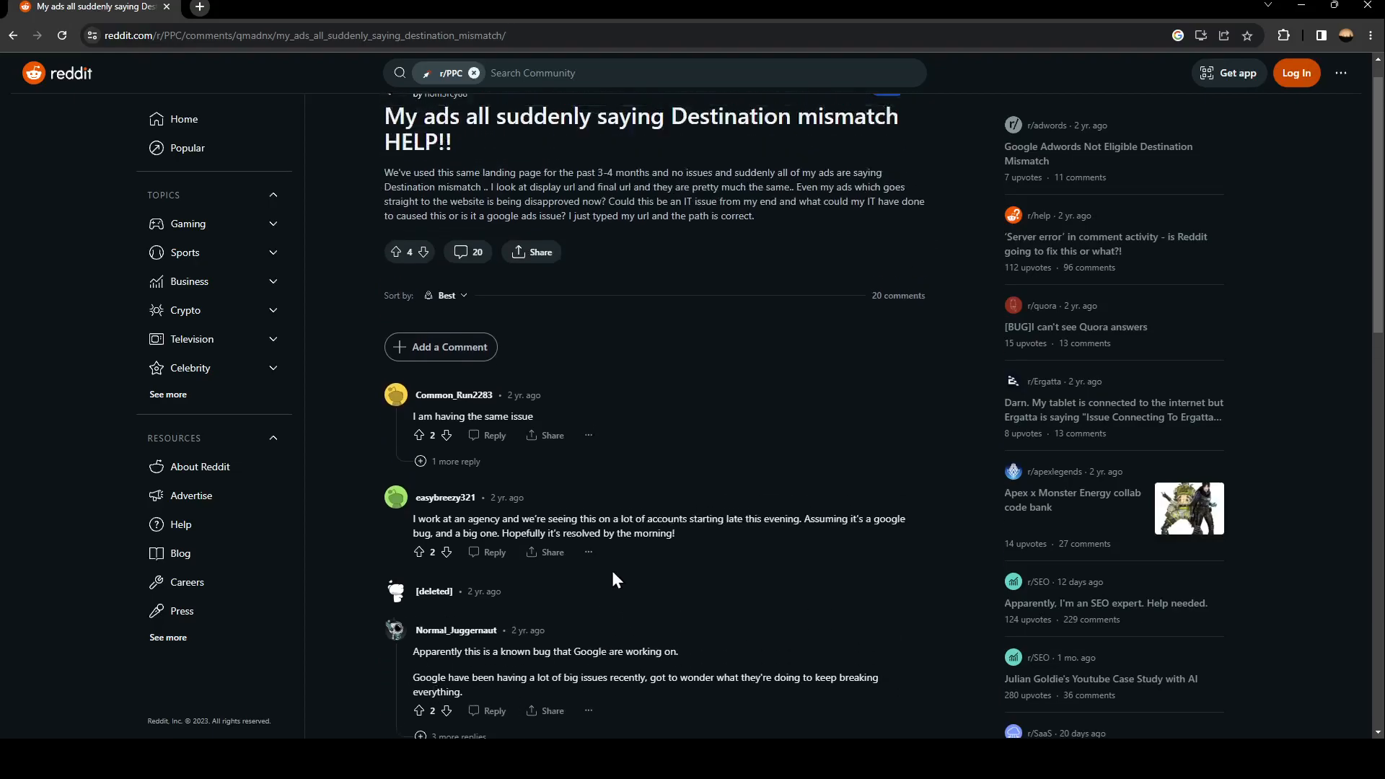
pyautogui.scroll(-3)
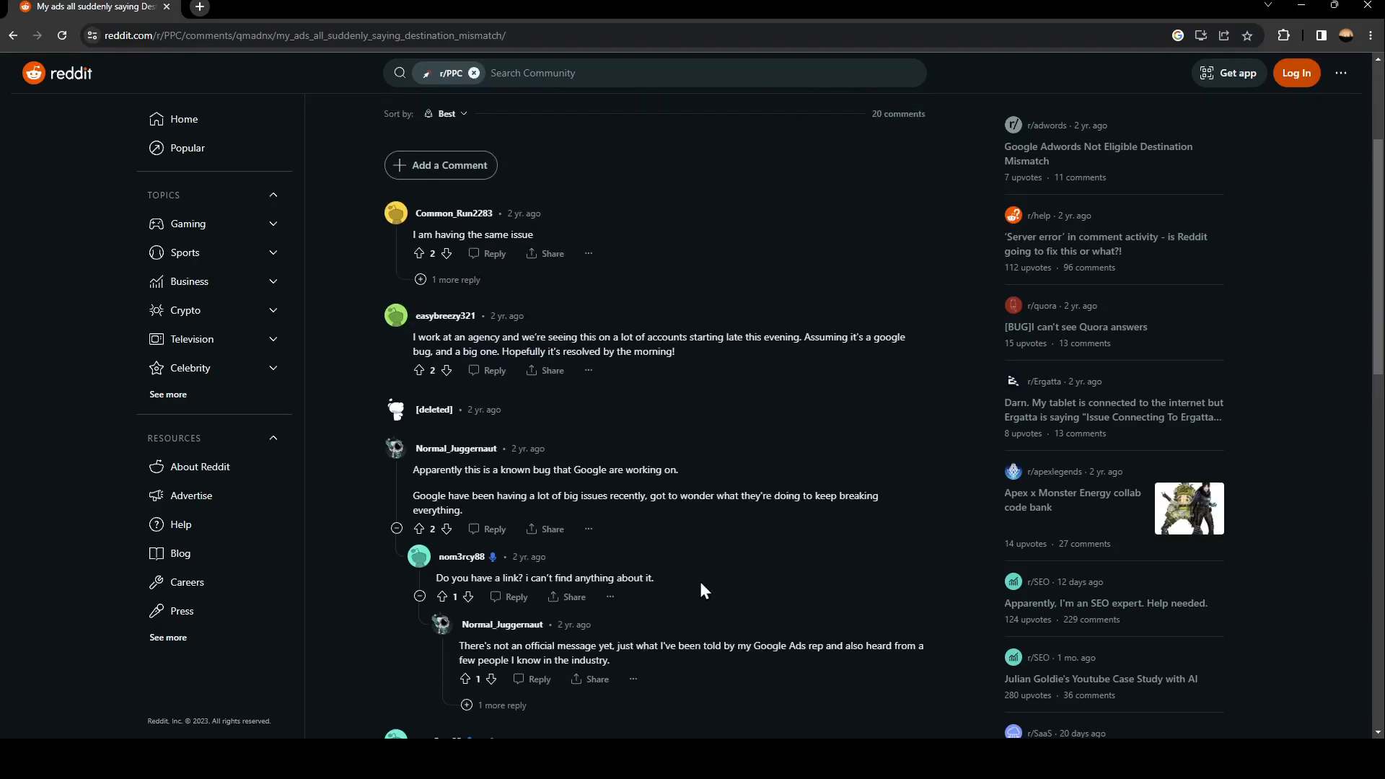
pyautogui.scroll(3)
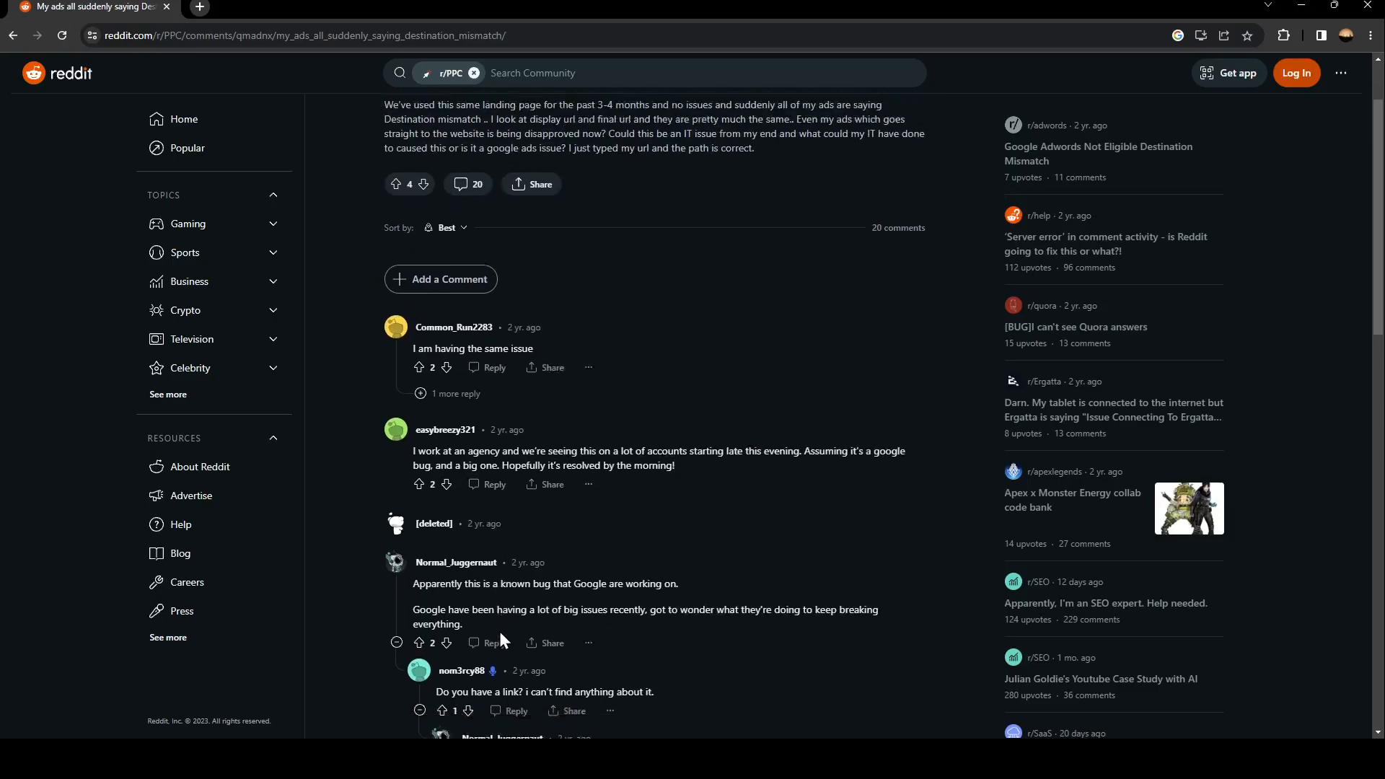
pyautogui.scroll(-3)
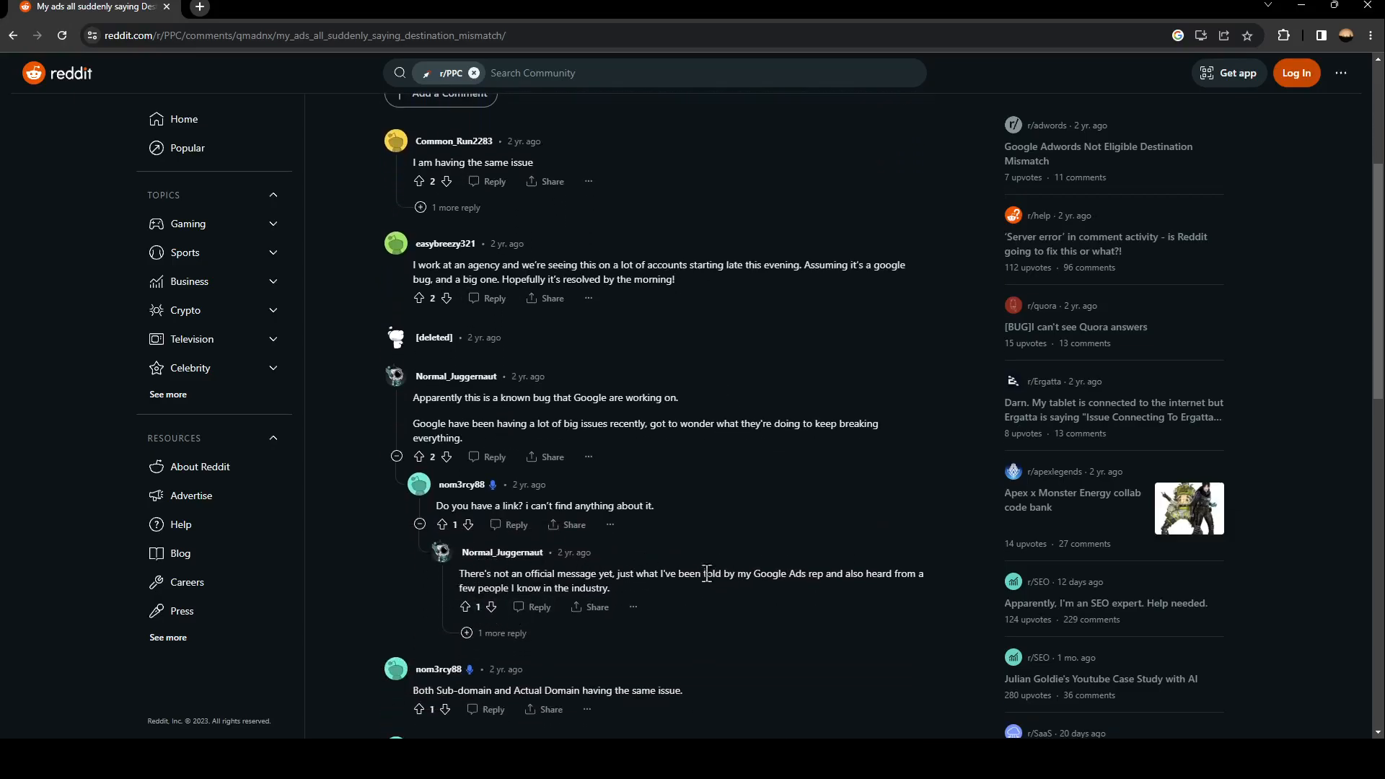
pyautogui.moveTo(730, 573)
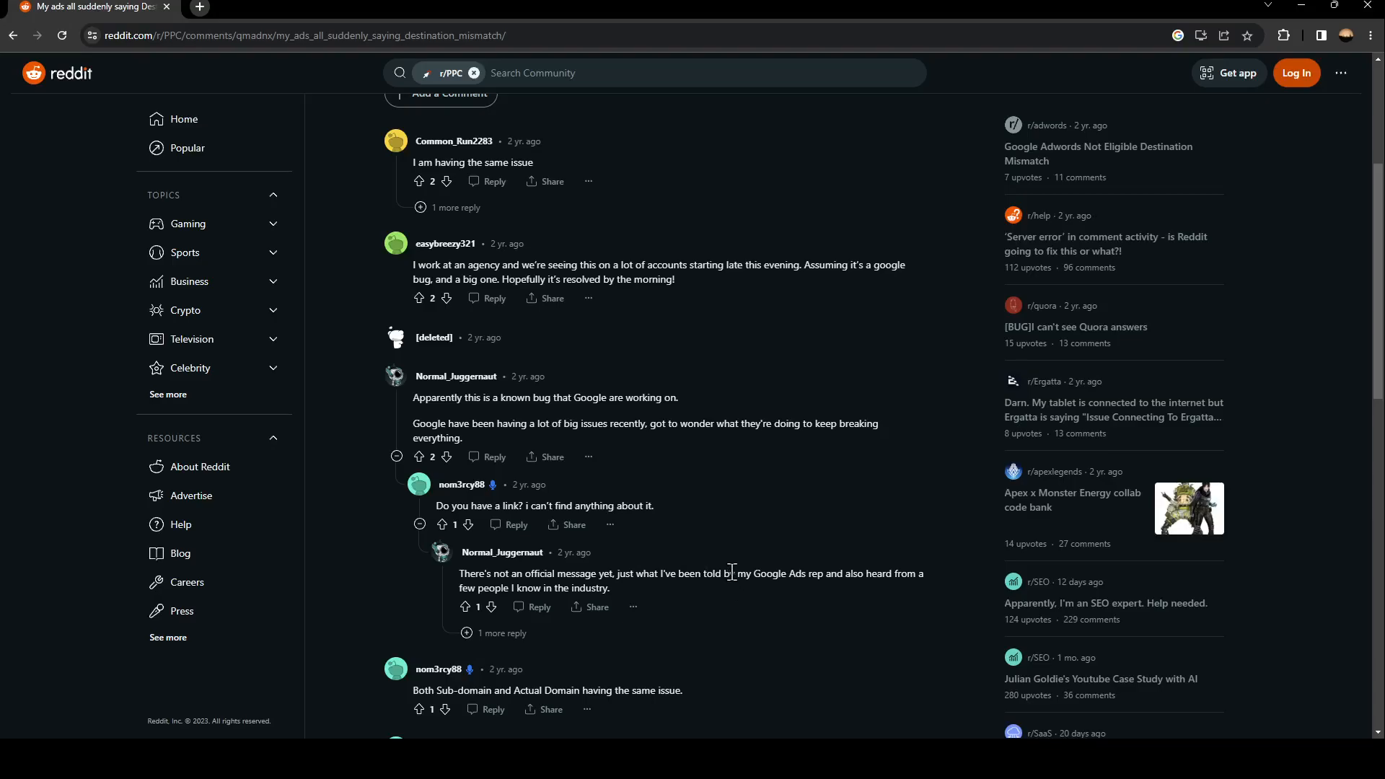
pyautogui.moveTo(868, 573)
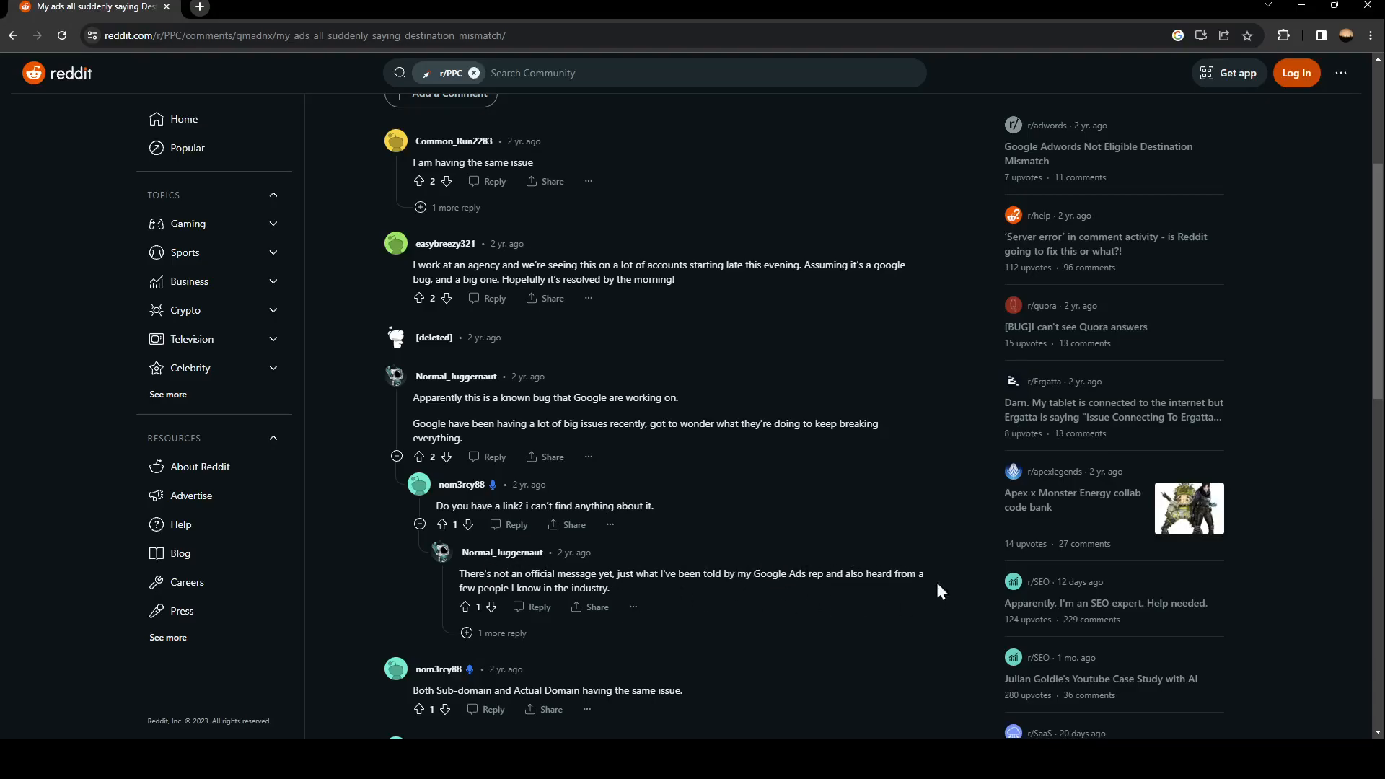
# - Expand the 'I heard the same, it's a known bug' reply, read the remaining comments and return to the top
pyautogui.click(497, 633)
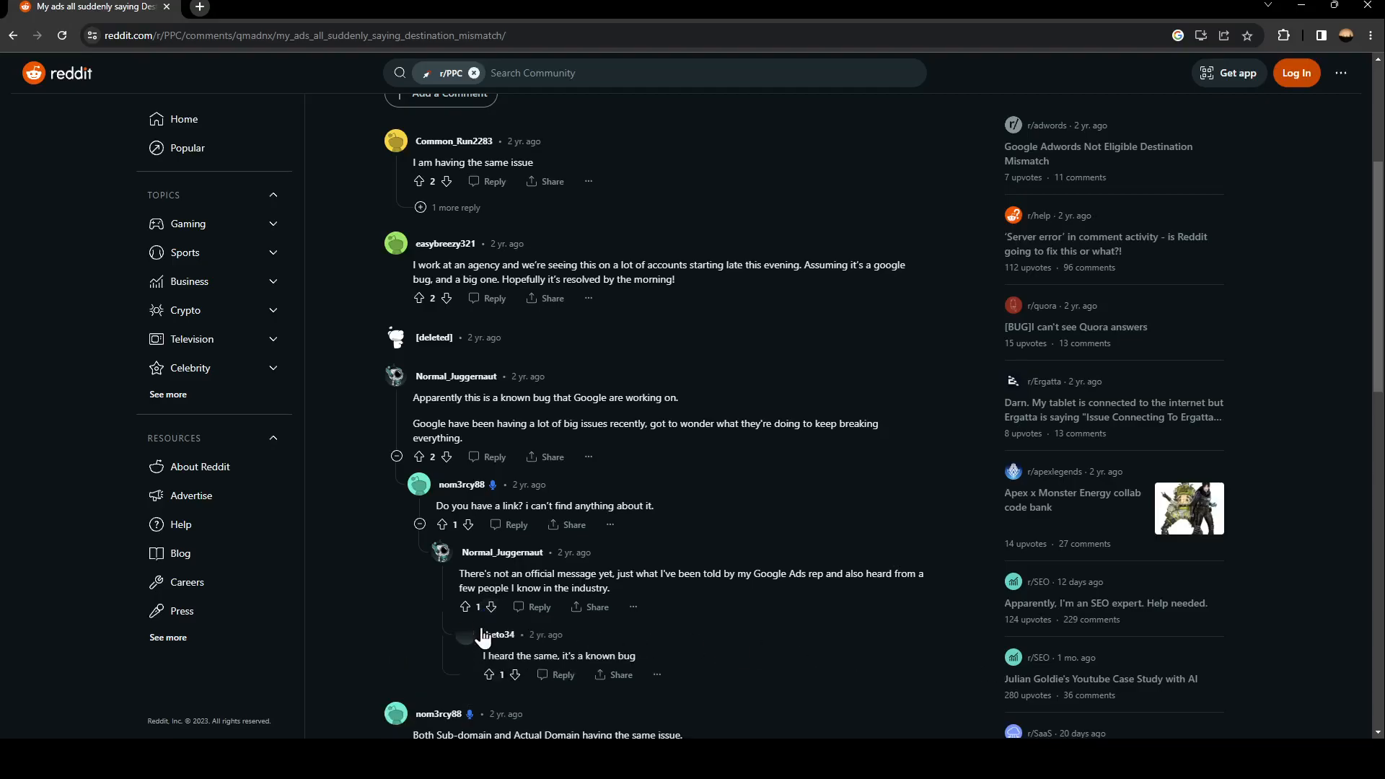
pyautogui.scroll(-3)
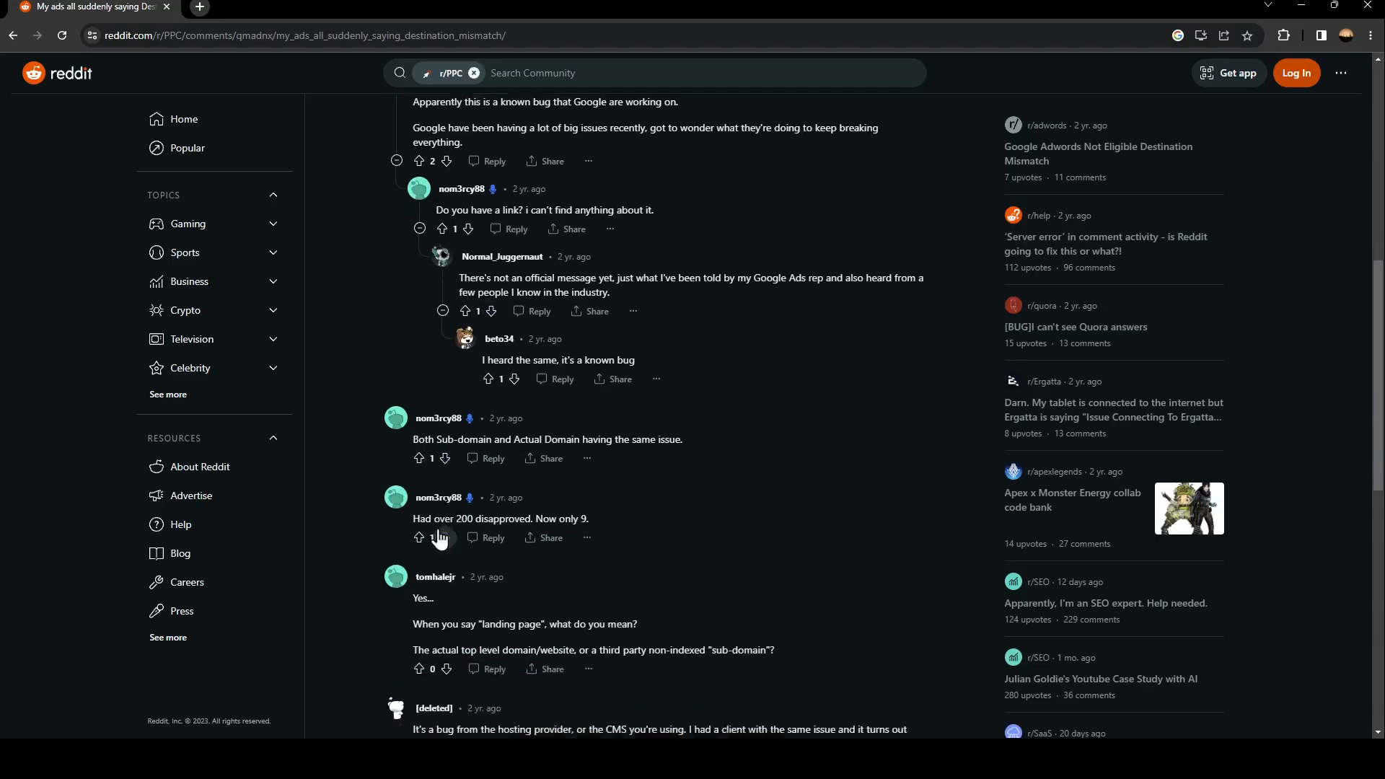
pyautogui.scroll(-3)
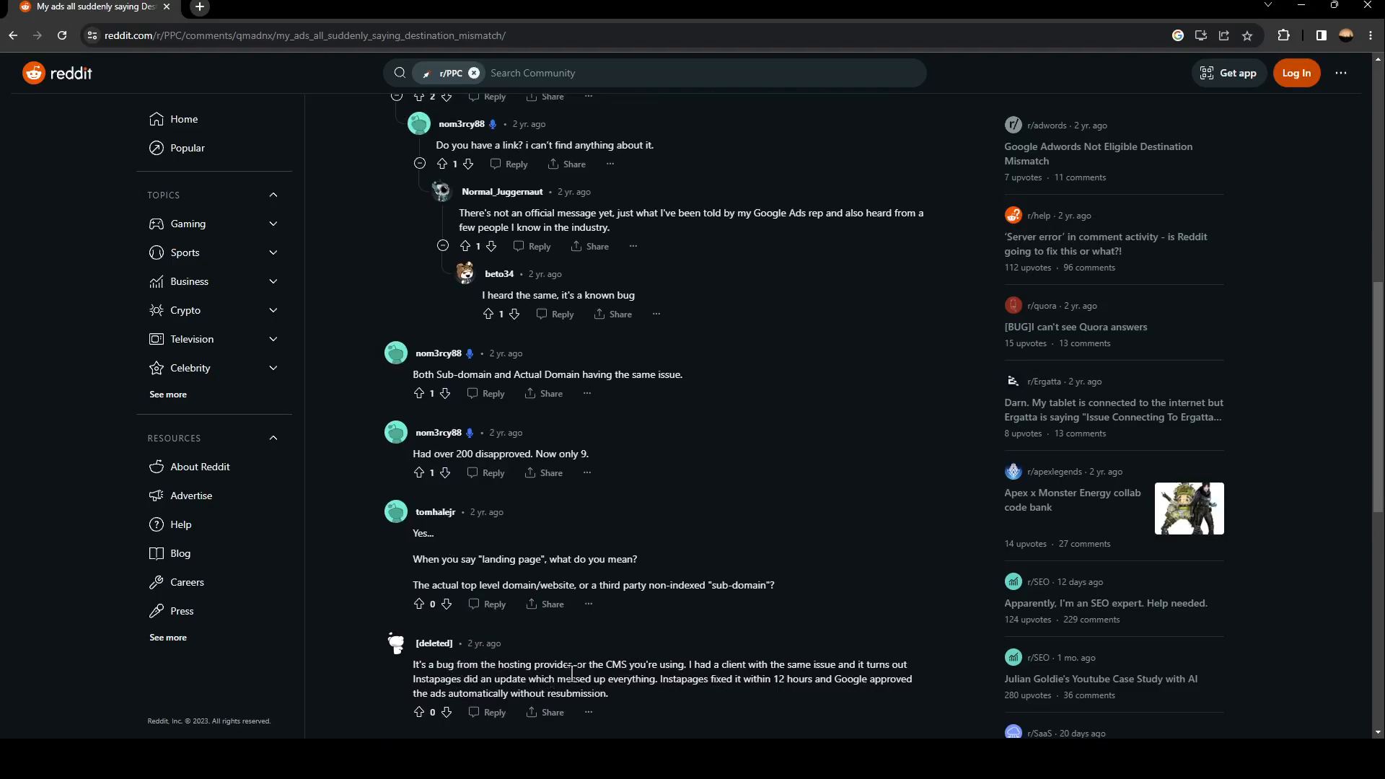
pyautogui.moveTo(720, 663)
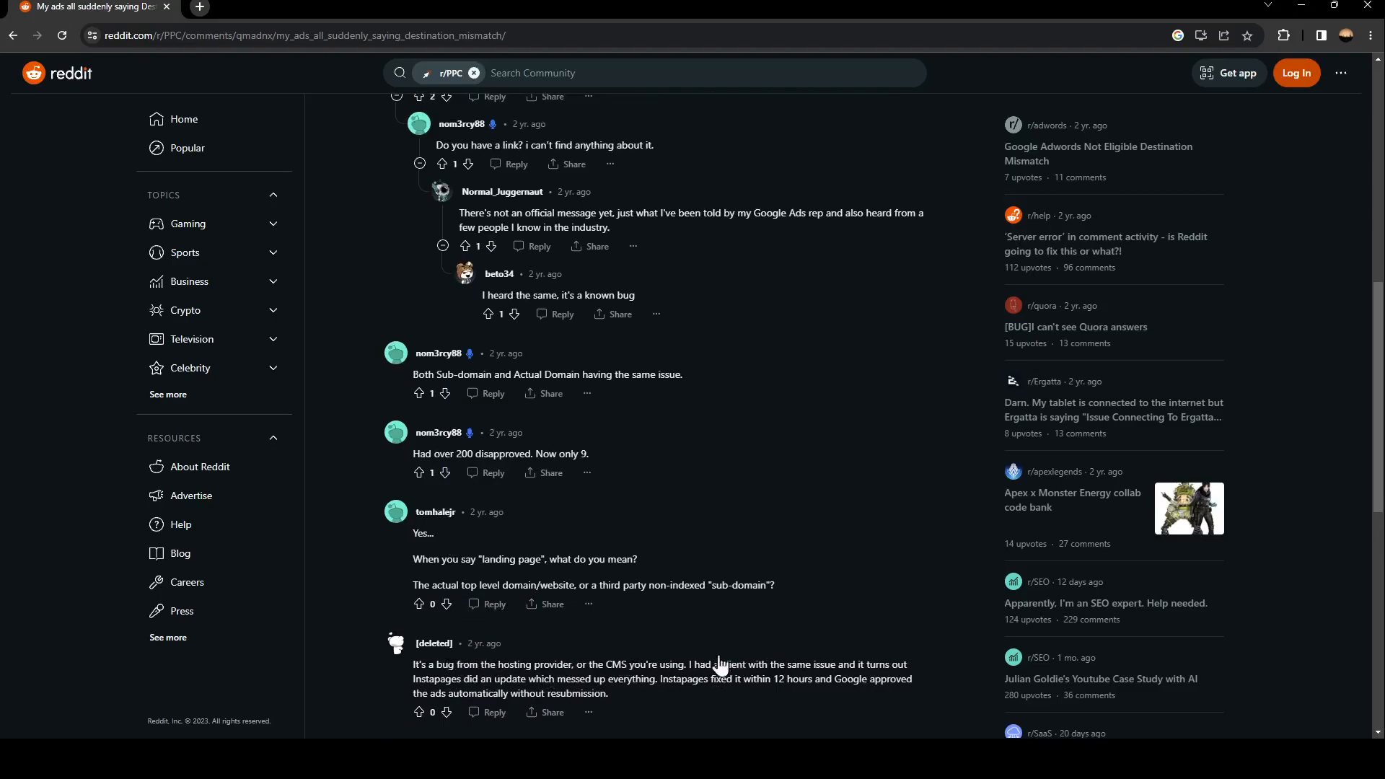
pyautogui.scroll(-3)
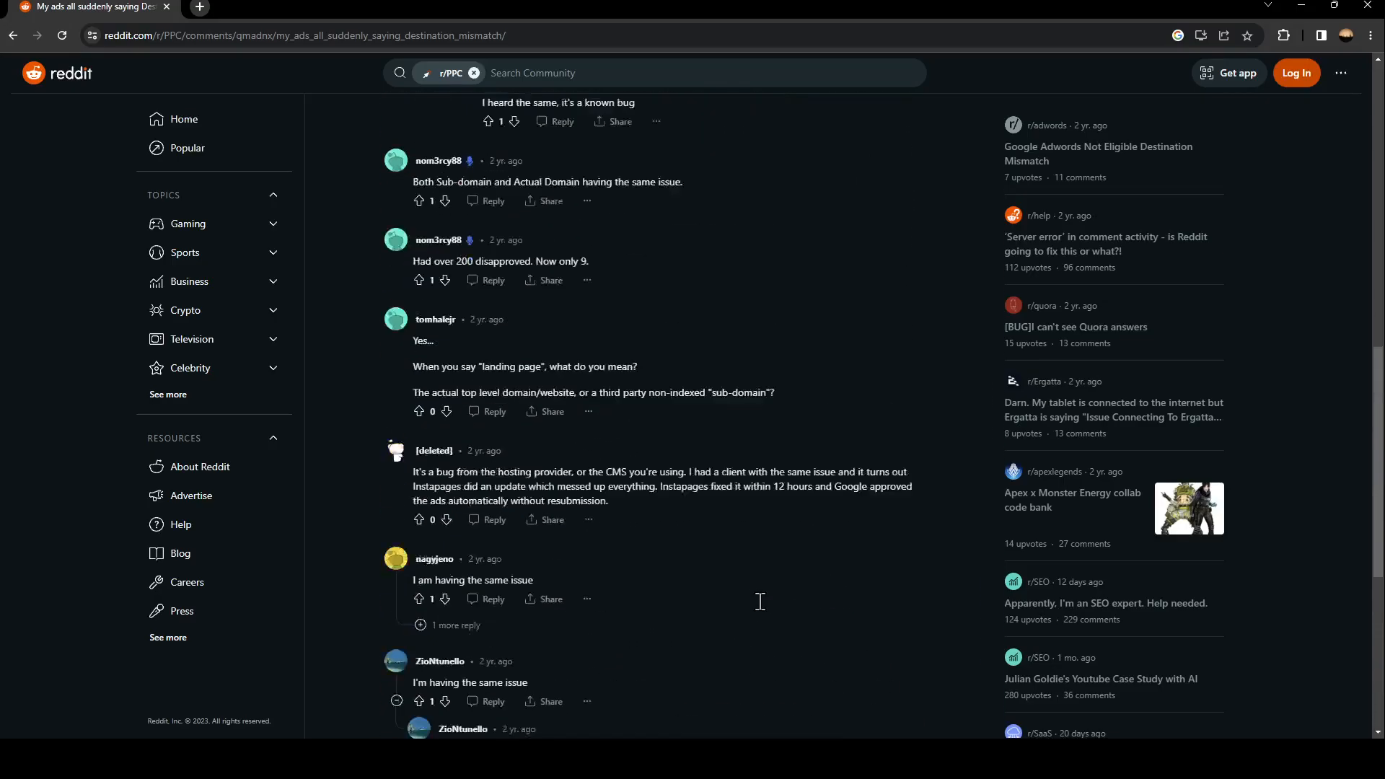
pyautogui.scroll(3)
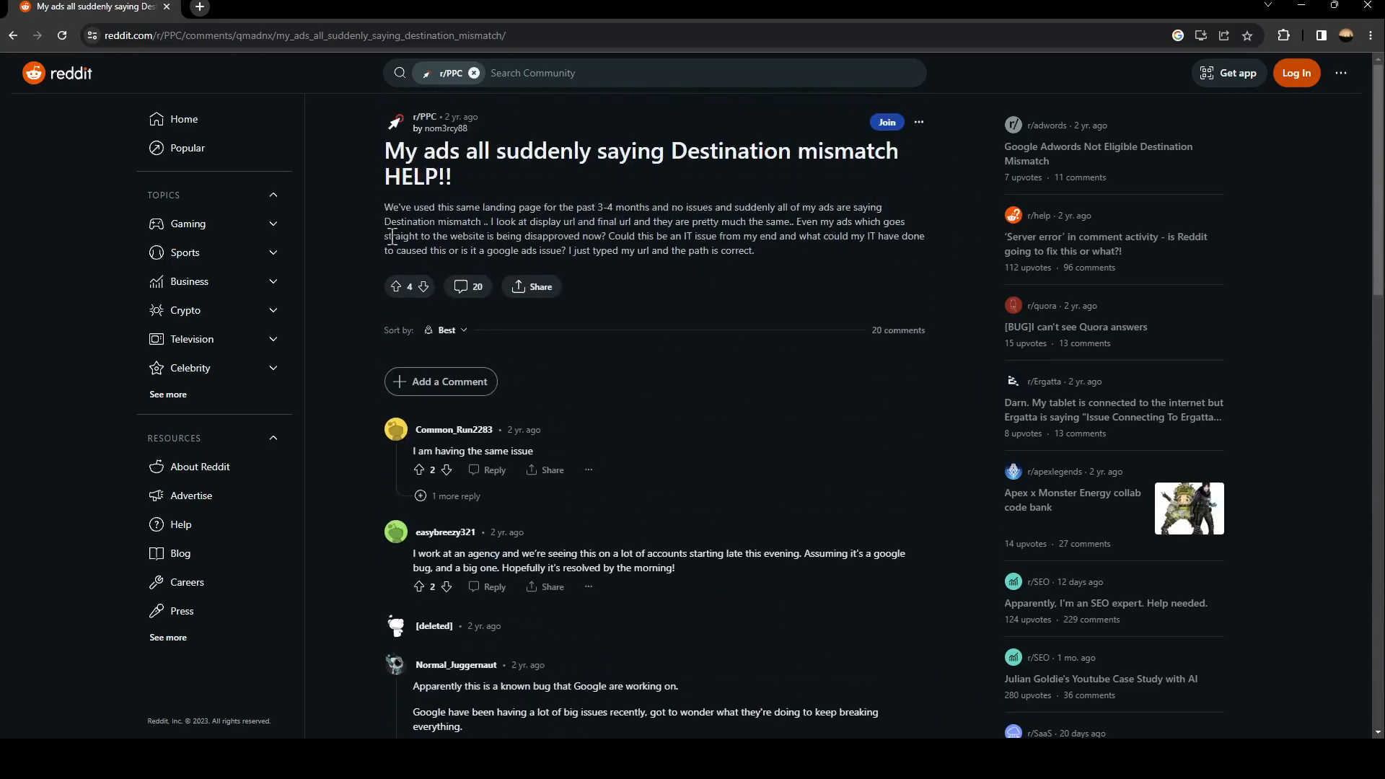